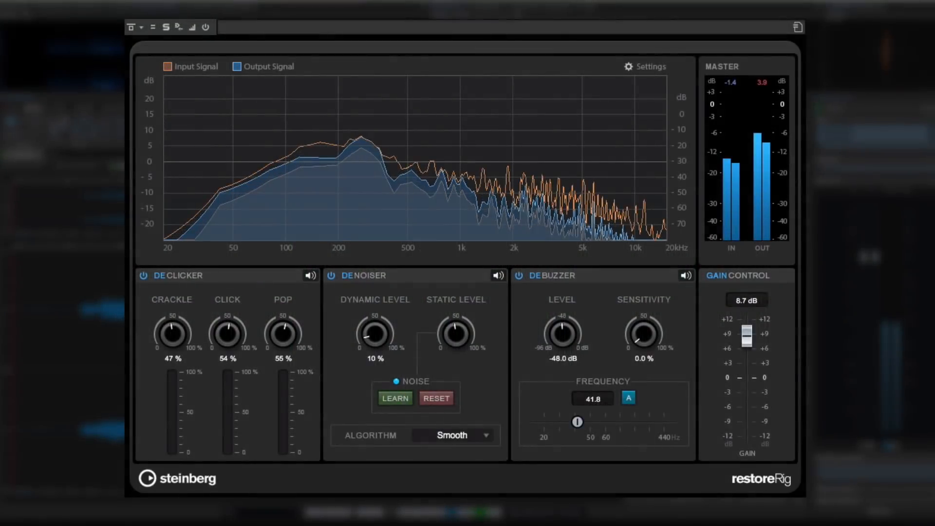
Step: Sweep the DeBuzzer frequency up to about 153 Hz and back down again
{"action": "left_click_drag", "start_coordinate": [576, 421], "coordinate": [625, 422]}
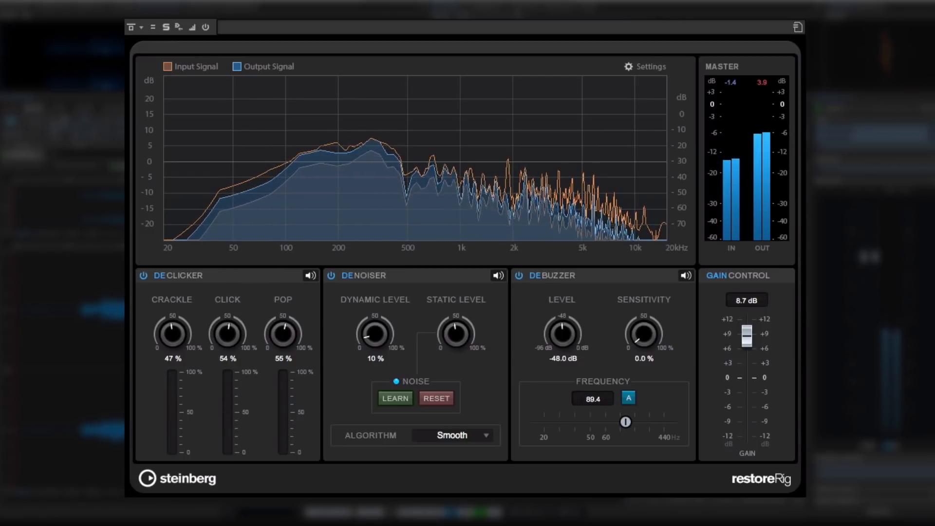
{"action": "left_click_drag", "start_coordinate": [625, 421], "coordinate": [642, 421]}
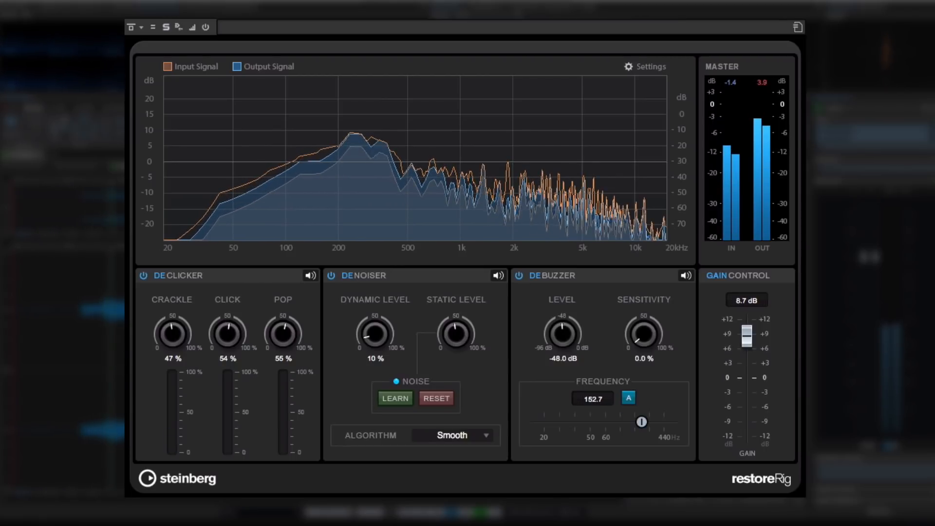
{"action": "left_click_drag", "start_coordinate": [640, 422], "coordinate": [624, 422]}
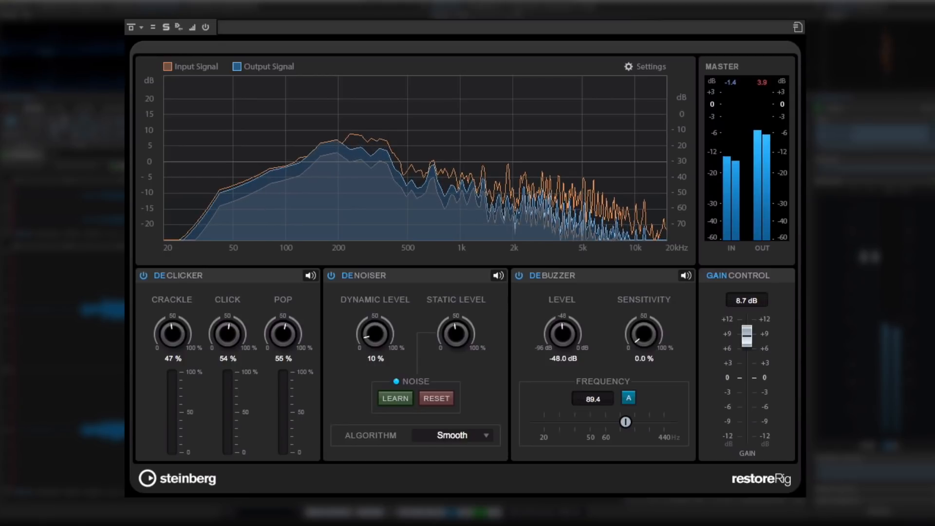
{"action": "left_click_drag", "start_coordinate": [625, 421], "coordinate": [589, 422]}
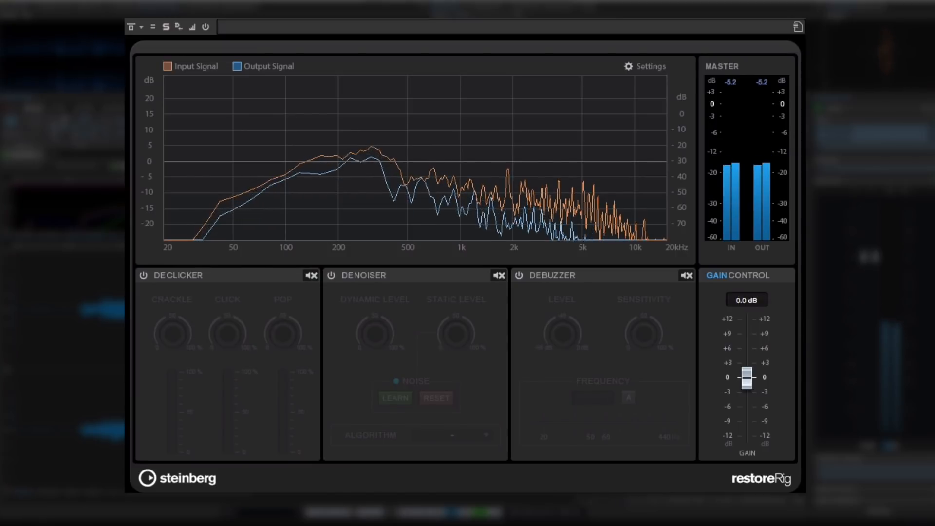
Step: Drag Smooth Metering toward Slow in the spectrum display settings
{"action": "left_click", "coordinate": [645, 66]}
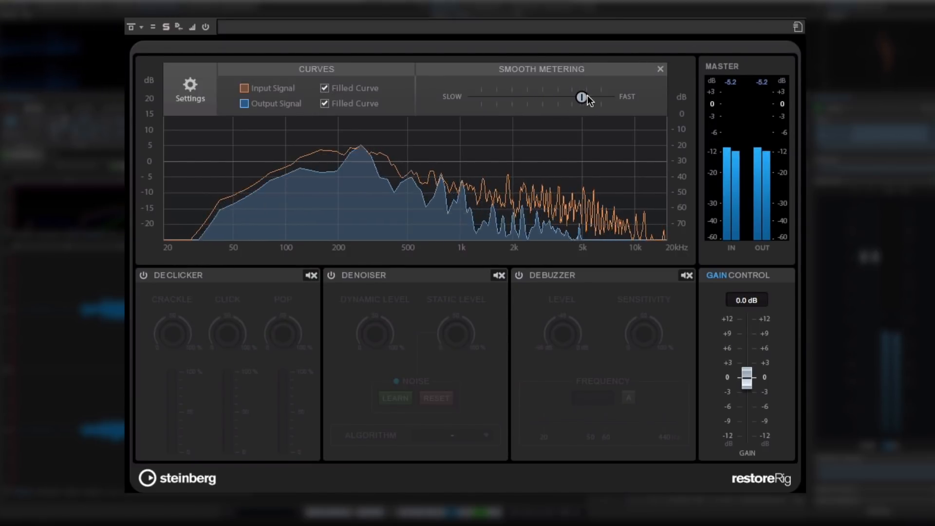
{"action": "left_click_drag", "start_coordinate": [581, 97], "coordinate": [482, 98]}
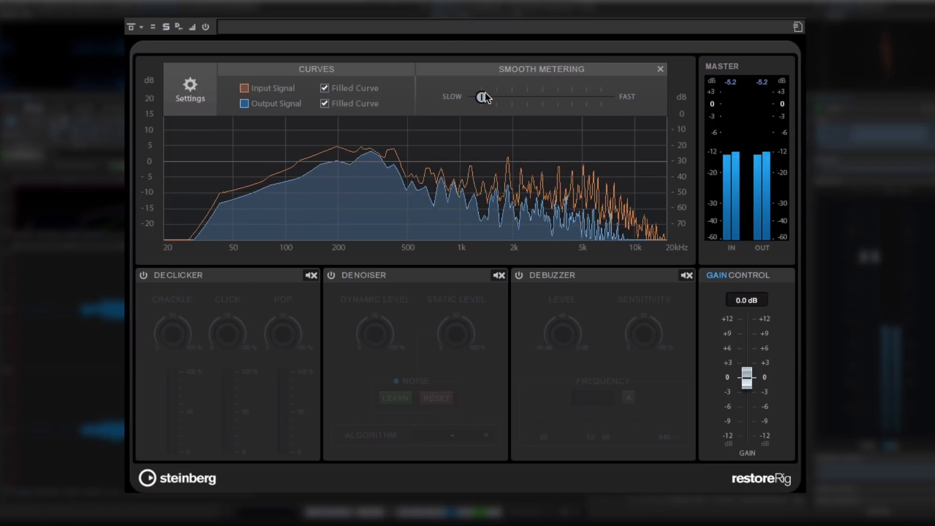
{"action": "left_click_drag", "start_coordinate": [483, 96], "coordinate": [531, 96]}
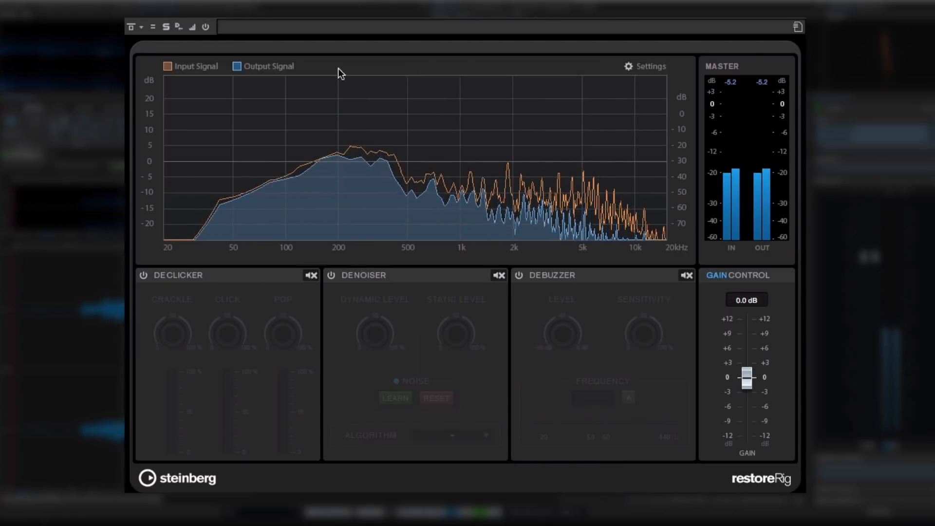
{"action": "left_click", "coordinate": [153, 27]}
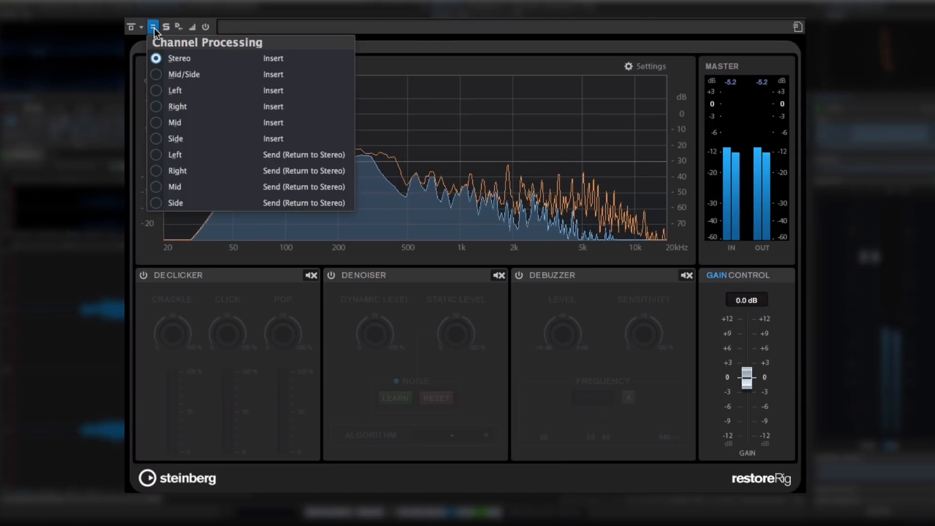
{"action": "mouse_move", "coordinate": [218, 75]}
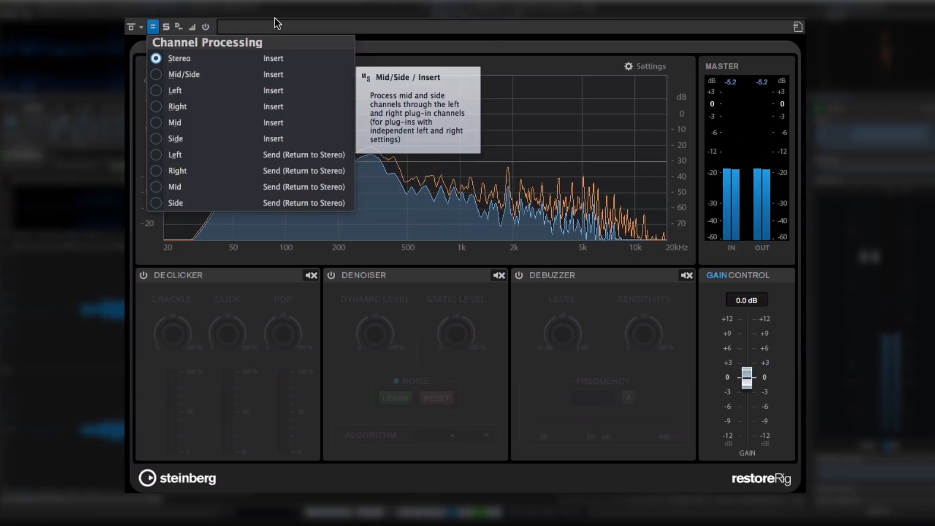
{"action": "left_click", "coordinate": [152, 27]}
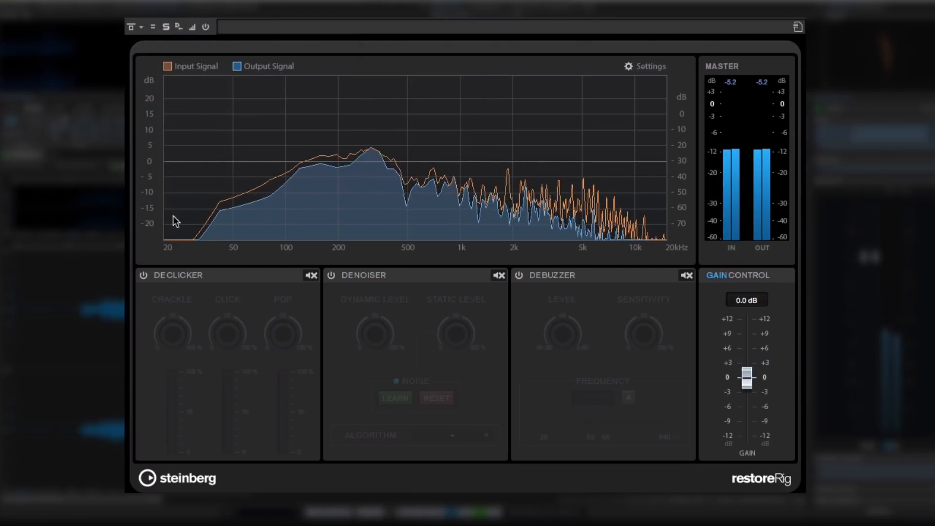
{"action": "left_click", "coordinate": [143, 274]}
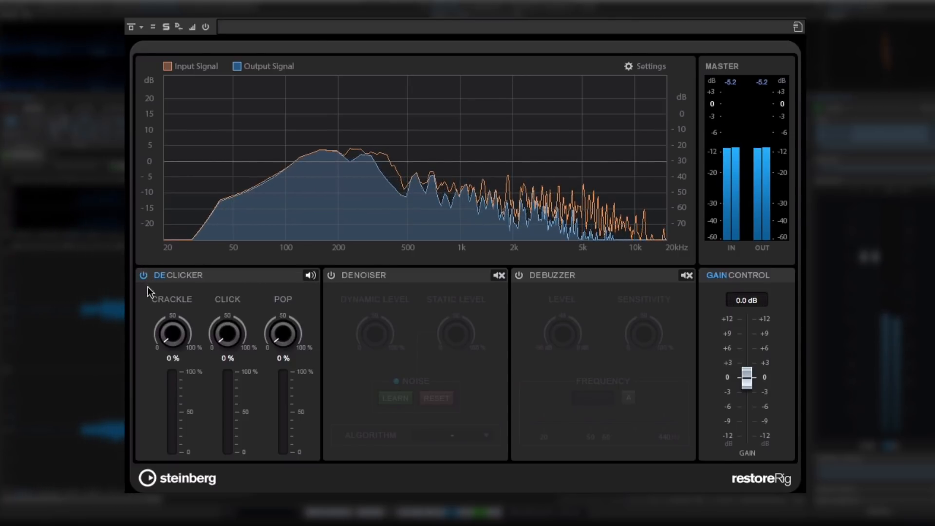
{"action": "left_click_drag", "start_coordinate": [171, 332], "coordinate": [172, 310]}
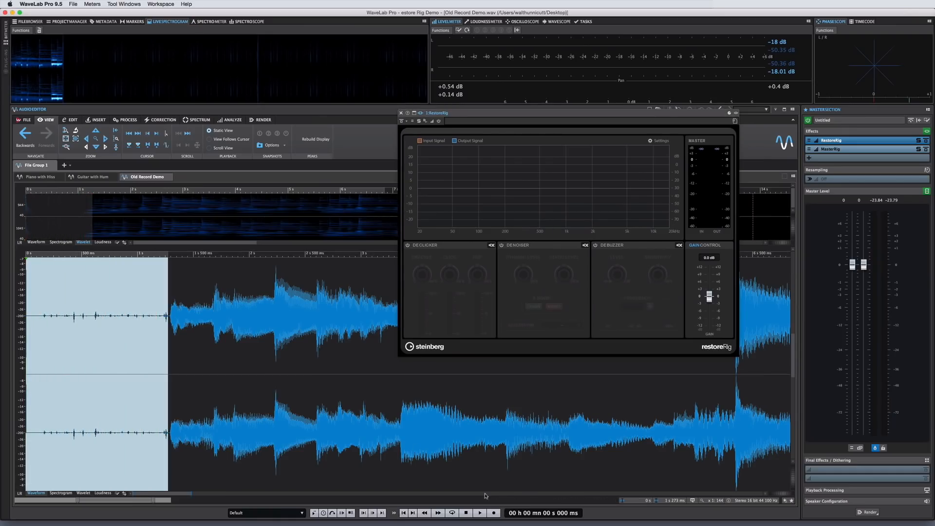
Step: Audition the old record with DeClicker on and crackle removal raised to about 24 percent
{"action": "left_click", "coordinate": [480, 513]}
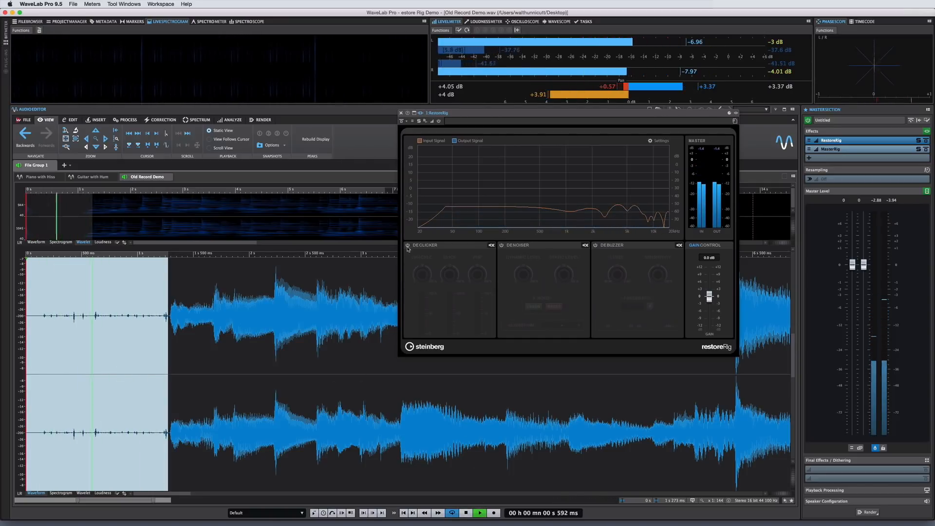
{"action": "left_click", "coordinate": [407, 245]}
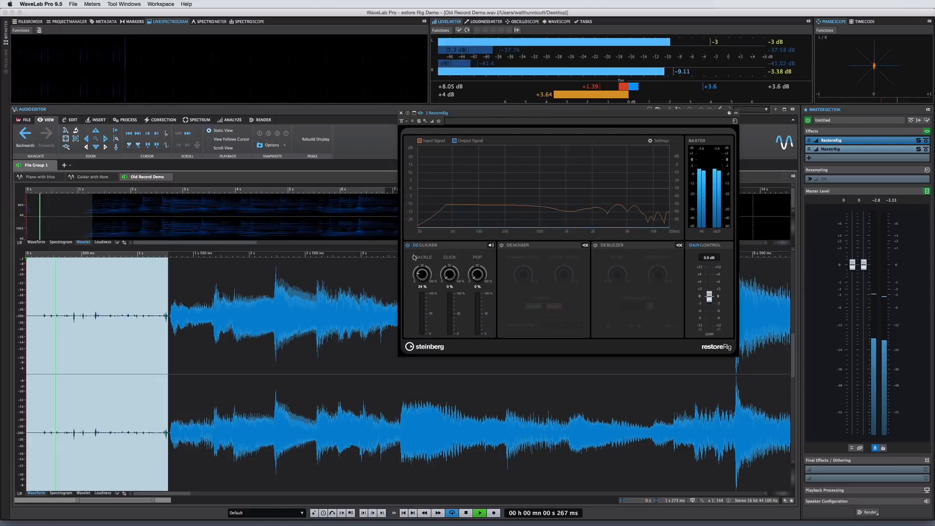
{"action": "left_click_drag", "start_coordinate": [449, 273], "coordinate": [449, 259]}
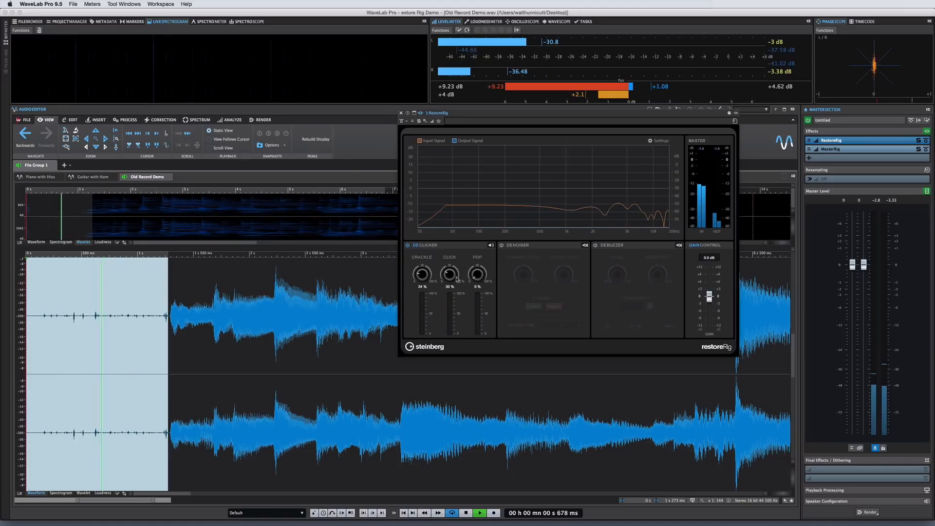
{"action": "left_click", "coordinate": [480, 513]}
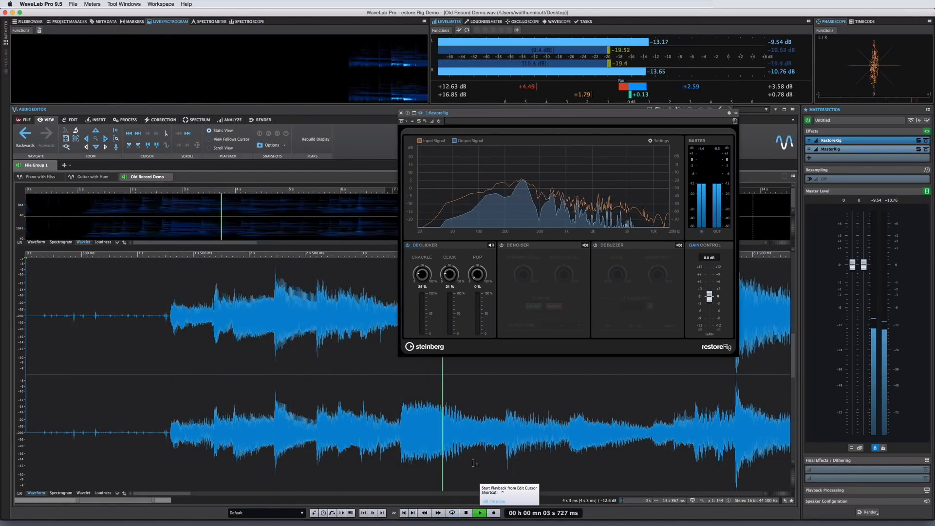
{"action": "left_click", "coordinate": [479, 512]}
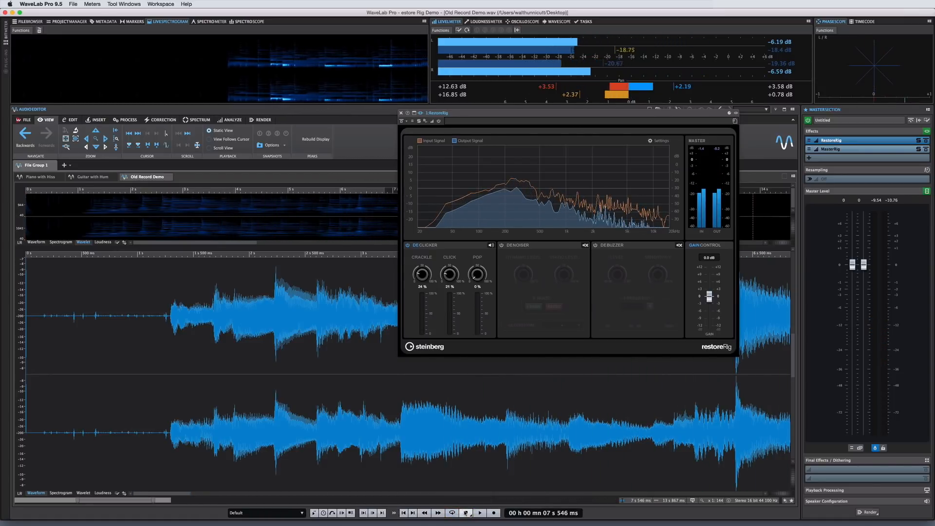
{"action": "left_click", "coordinate": [479, 512]}
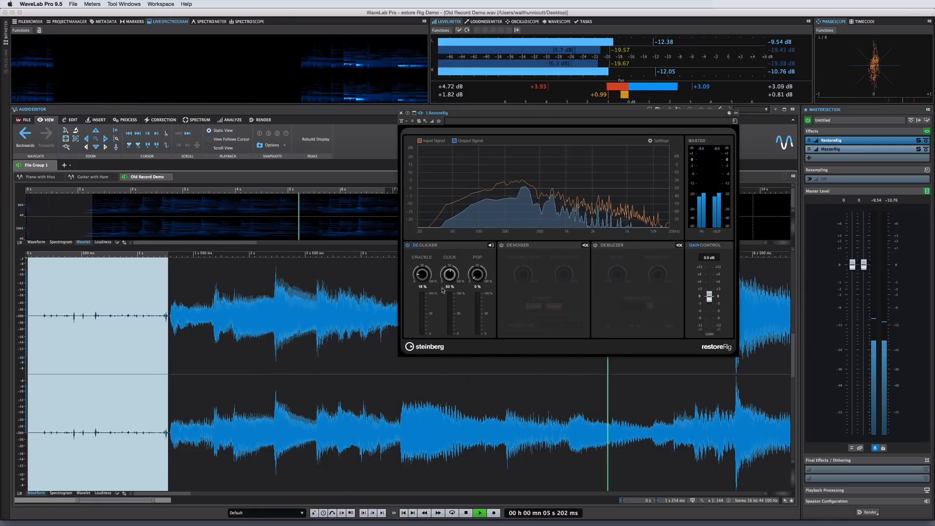
Step: Switch the editor to the Piano with Hiss file
{"action": "left_click", "coordinate": [40, 176]}
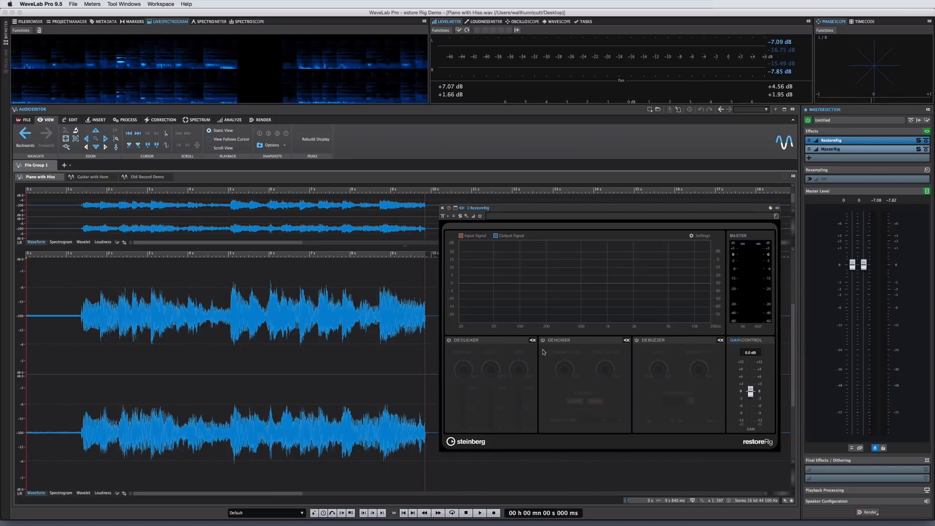
Step: Enable the Denoiser module and adjust its noise reduction level knob
{"action": "left_click", "coordinate": [542, 339]}
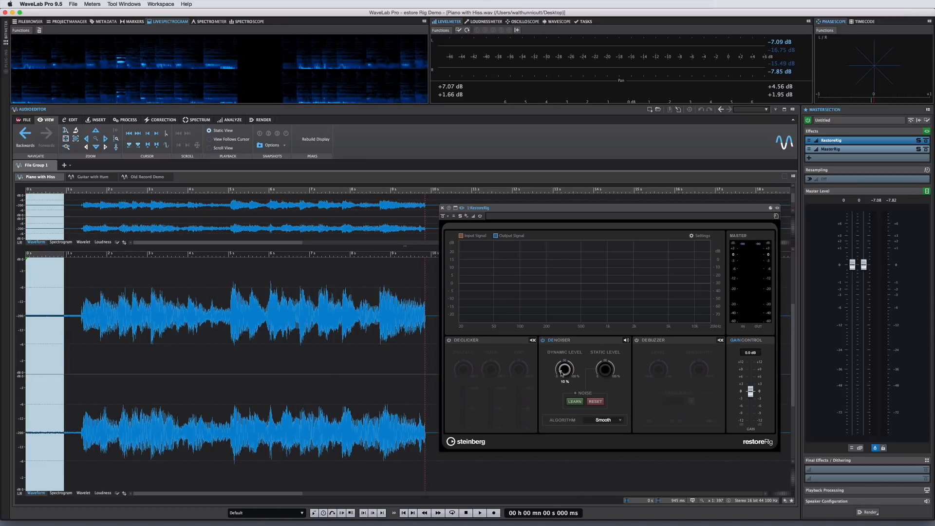
{"action": "left_click_drag", "start_coordinate": [563, 366], "coordinate": [563, 362]}
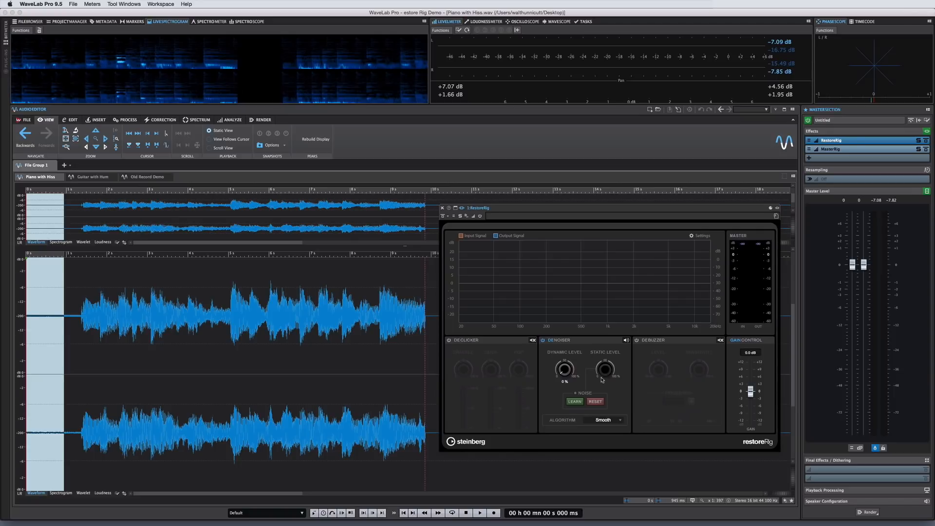
{"action": "mouse_move", "coordinate": [550, 433]}
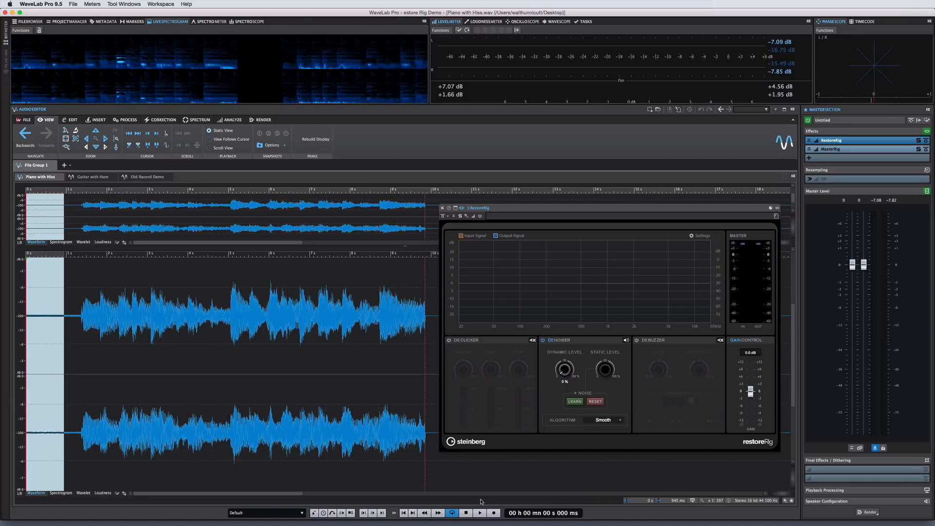
{"action": "left_click", "coordinate": [479, 512]}
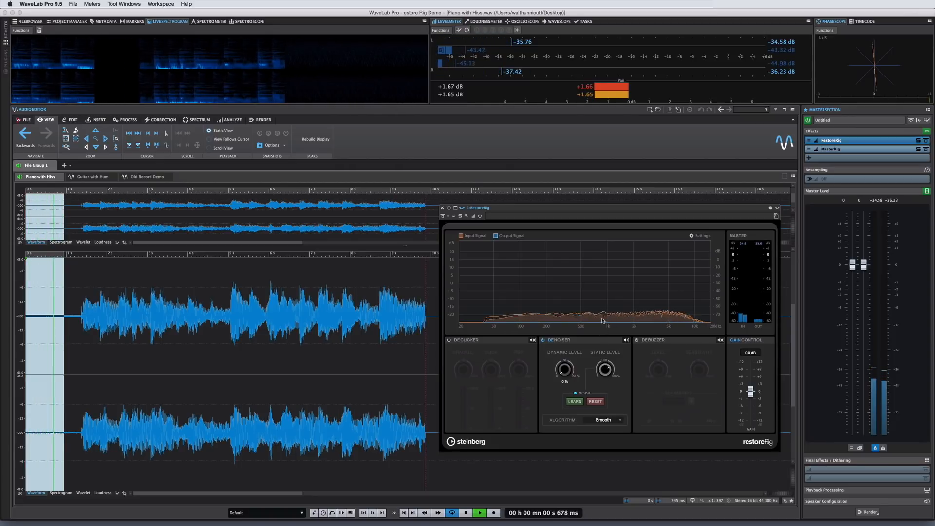
{"action": "left_click", "coordinate": [479, 513]}
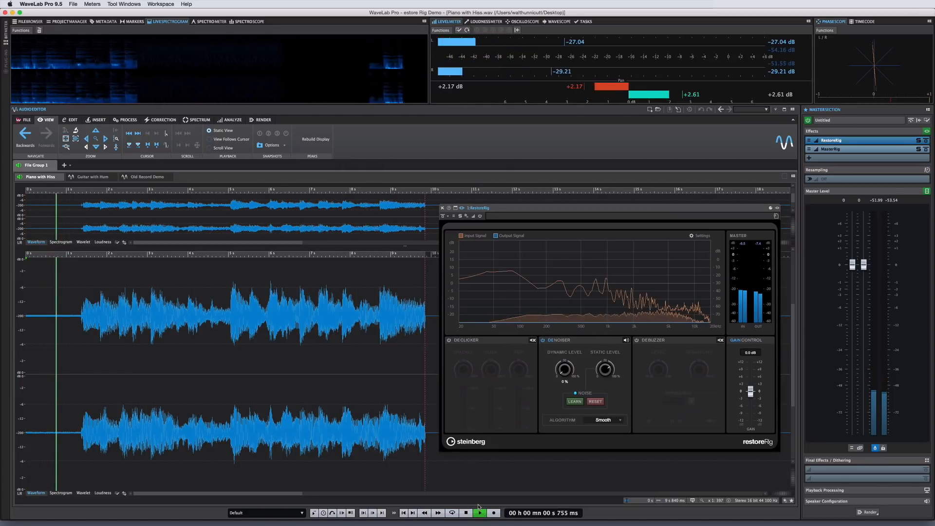
{"action": "left_click", "coordinate": [480, 512]}
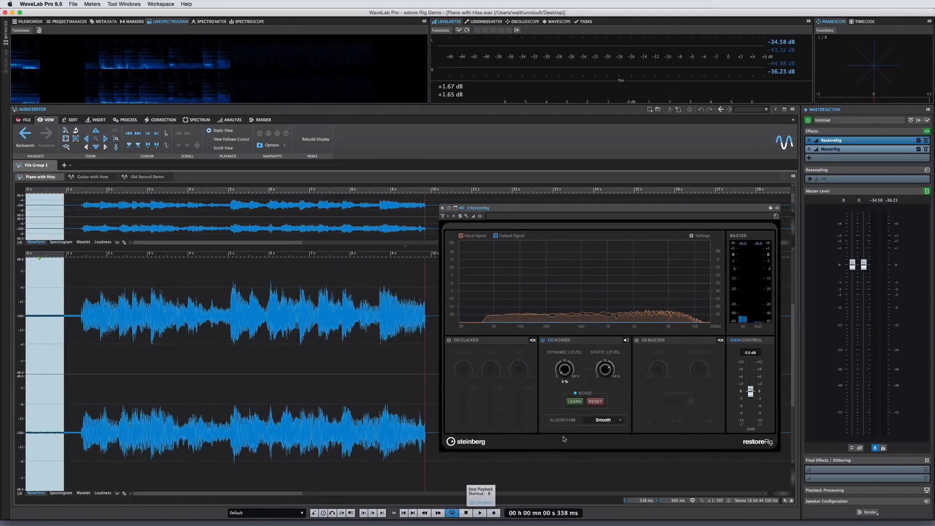
Step: Choose the Strong denoising algorithm, then bring up the Guitar with Hum file
{"action": "left_click", "coordinate": [605, 420]}
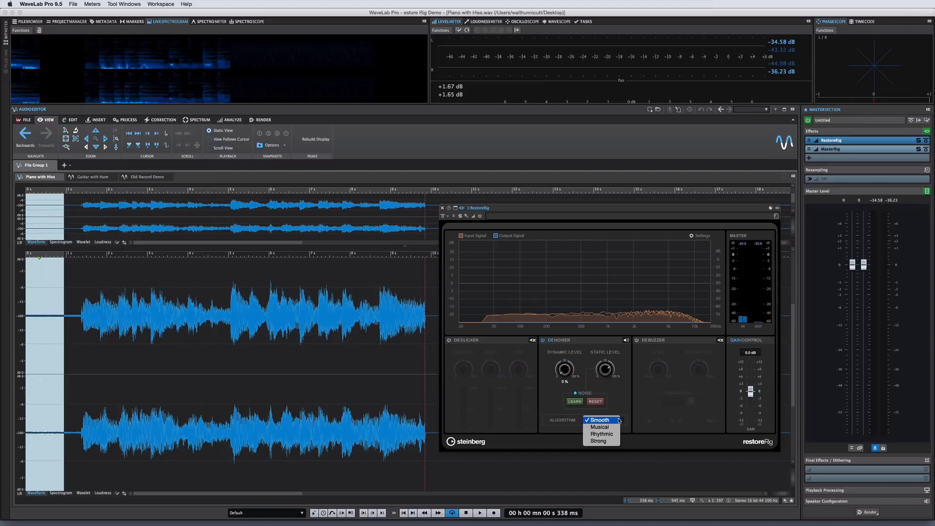
{"action": "mouse_move", "coordinate": [600, 426]}
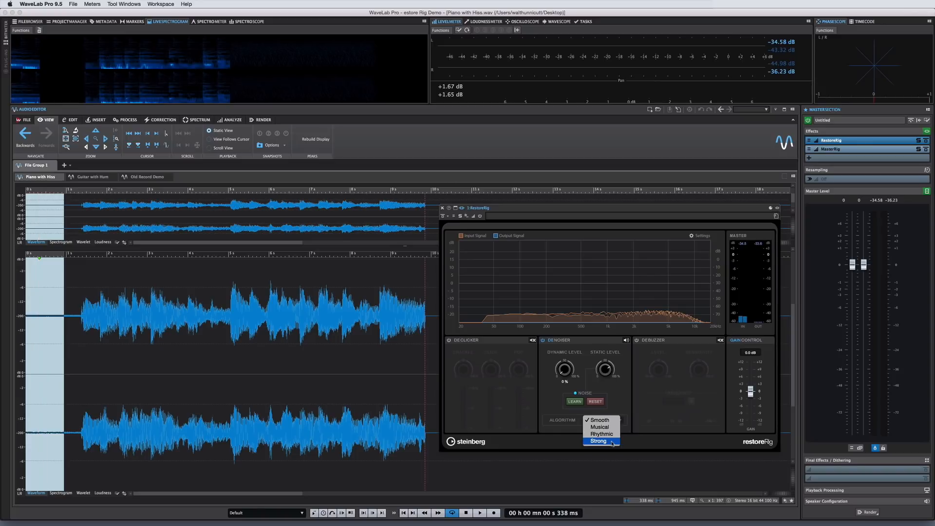
{"action": "left_click", "coordinate": [599, 419]}
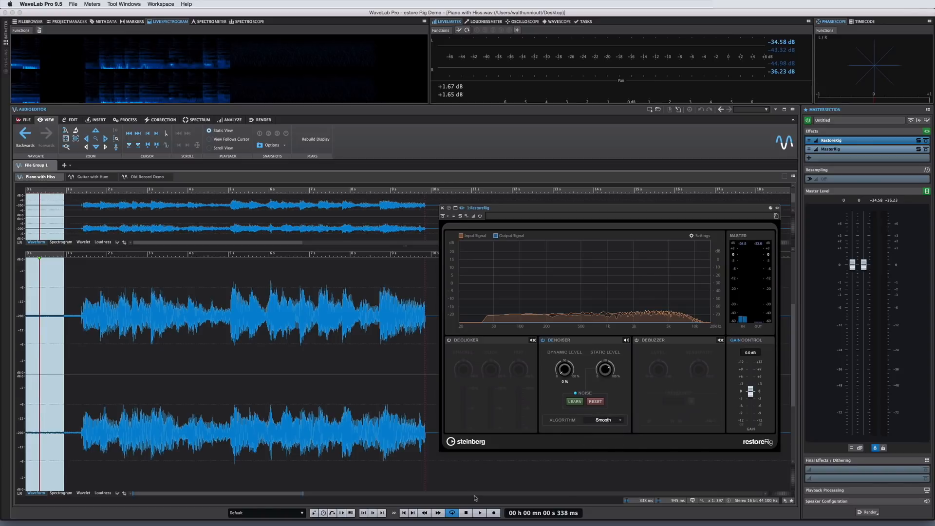
{"action": "left_click", "coordinate": [94, 176]}
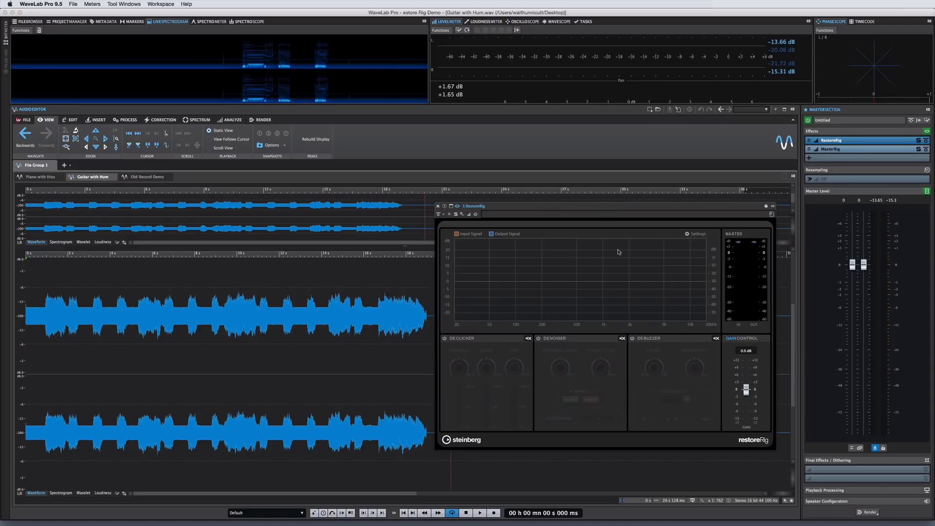
Step: Enable the Debuzzer module and drag its hum frequency down to 25.0 Hz
{"action": "left_click", "coordinate": [633, 338]}
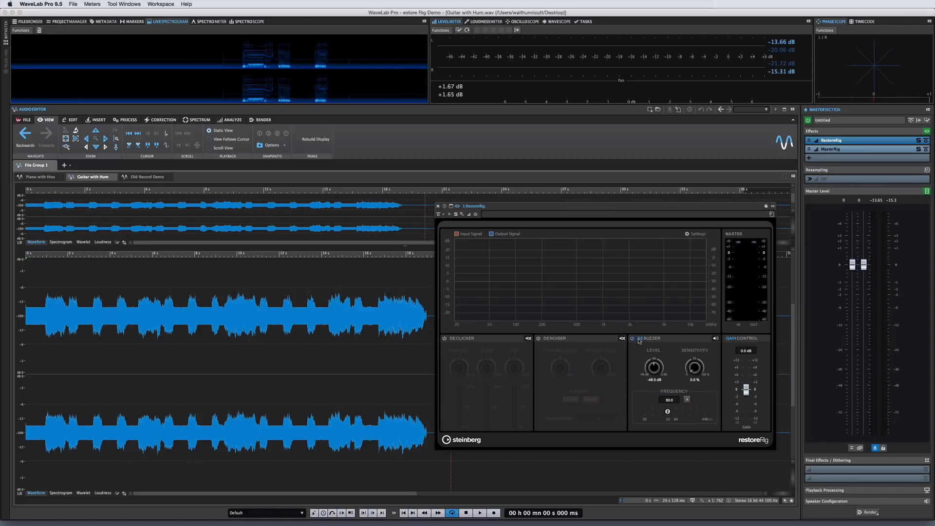
{"action": "left_click", "coordinate": [631, 337]}
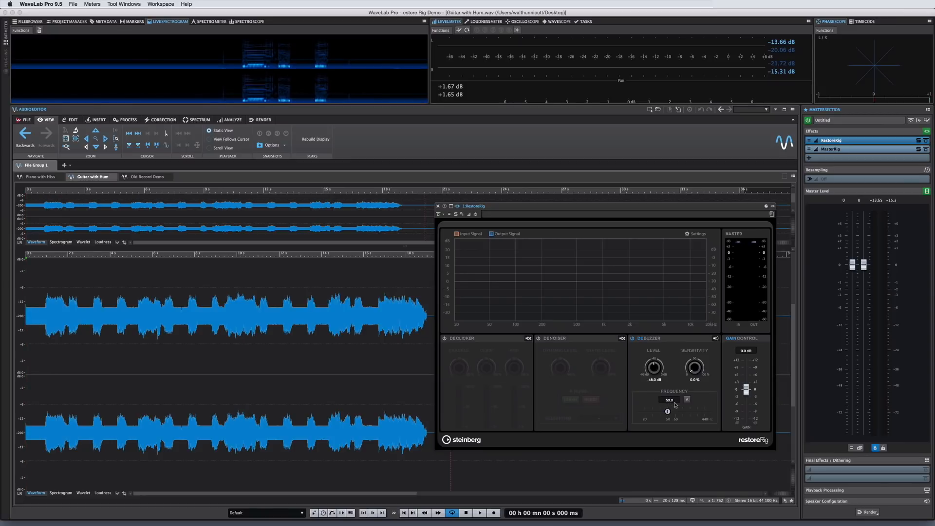
{"action": "mouse_move", "coordinate": [661, 410]}
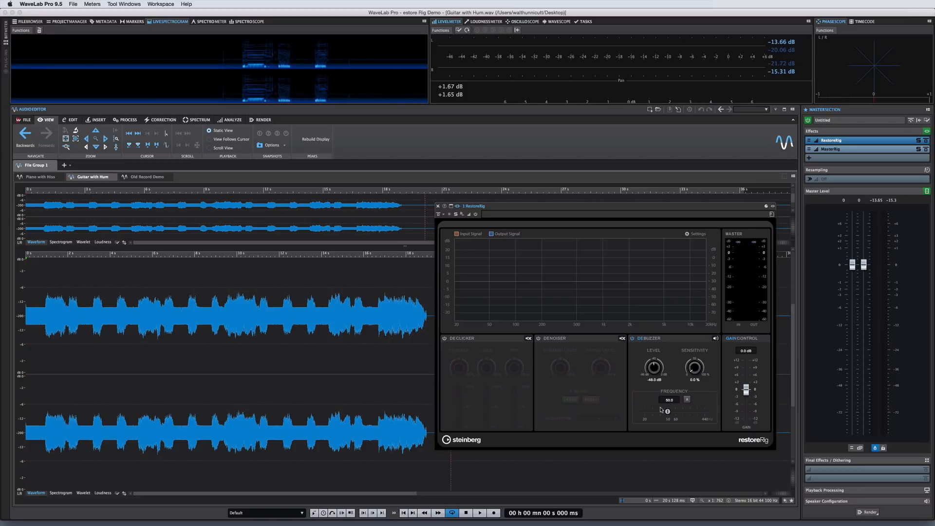
{"action": "left_click_drag", "start_coordinate": [669, 412], "coordinate": [666, 412]}
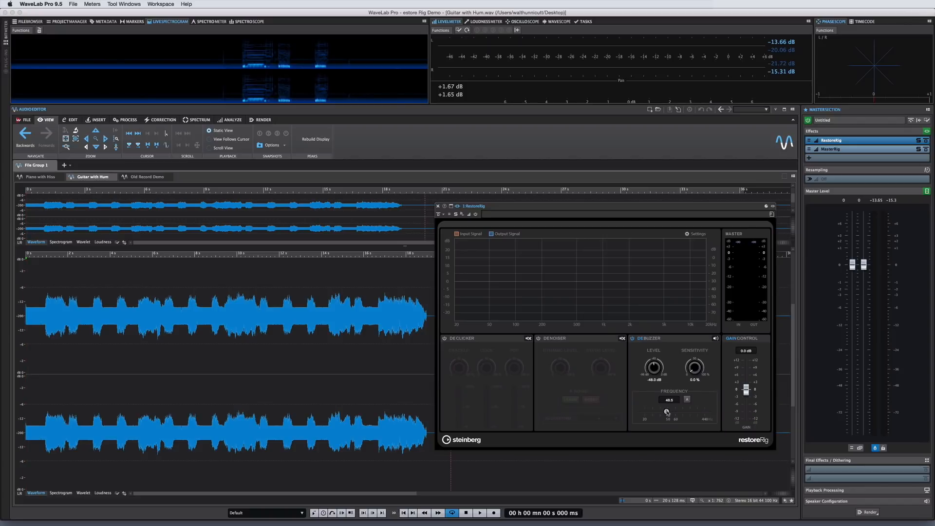
{"action": "left_click_drag", "start_coordinate": [666, 412], "coordinate": [657, 411]}
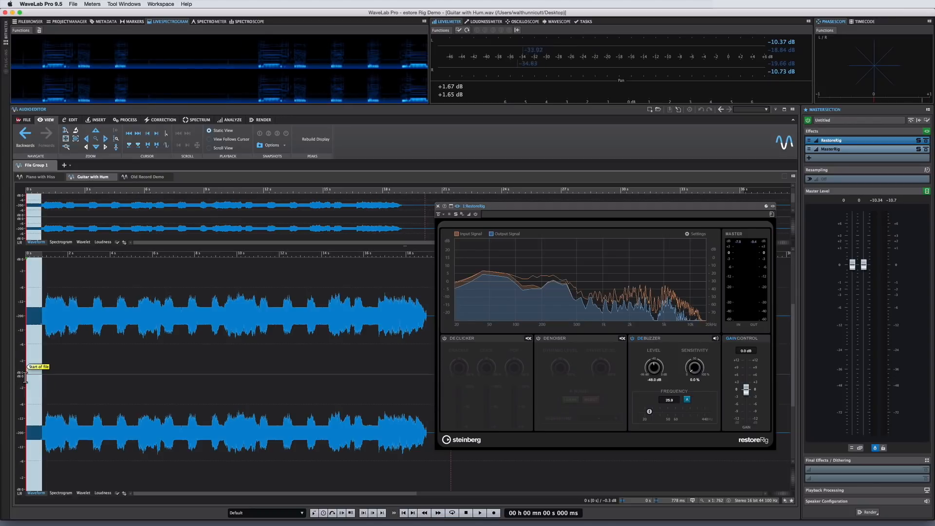
Step: Audition the guitar file through the Debuzzer, stop, and return to Piano with Hiss
{"action": "left_click", "coordinate": [479, 513]}
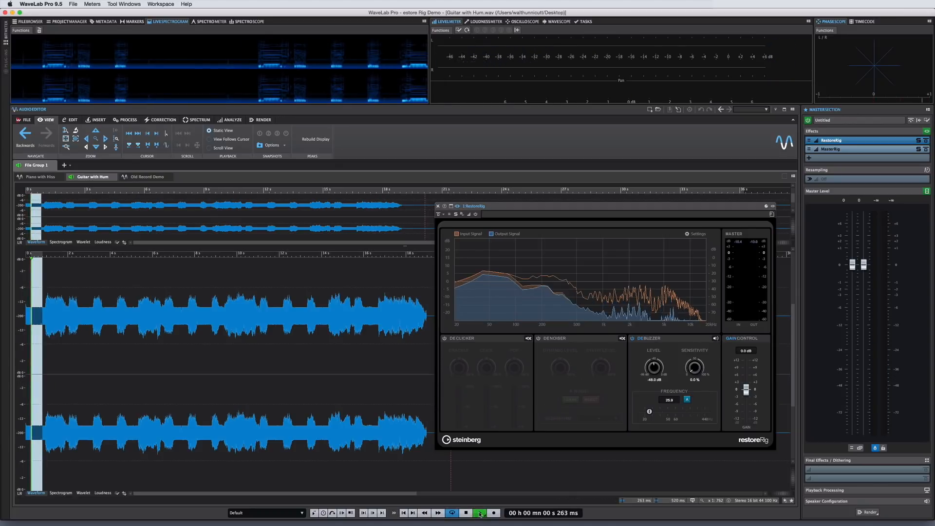
{"action": "left_click", "coordinate": [479, 512]}
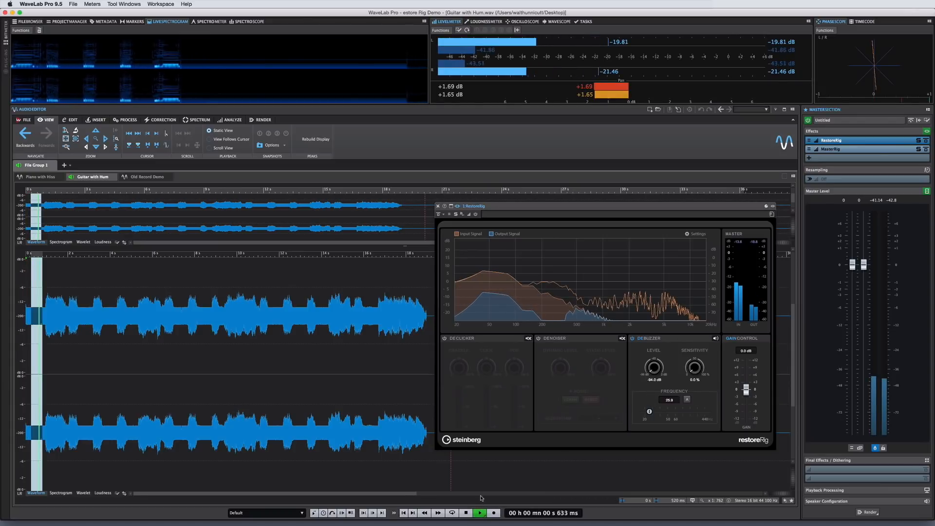
{"action": "left_click", "coordinate": [480, 512]}
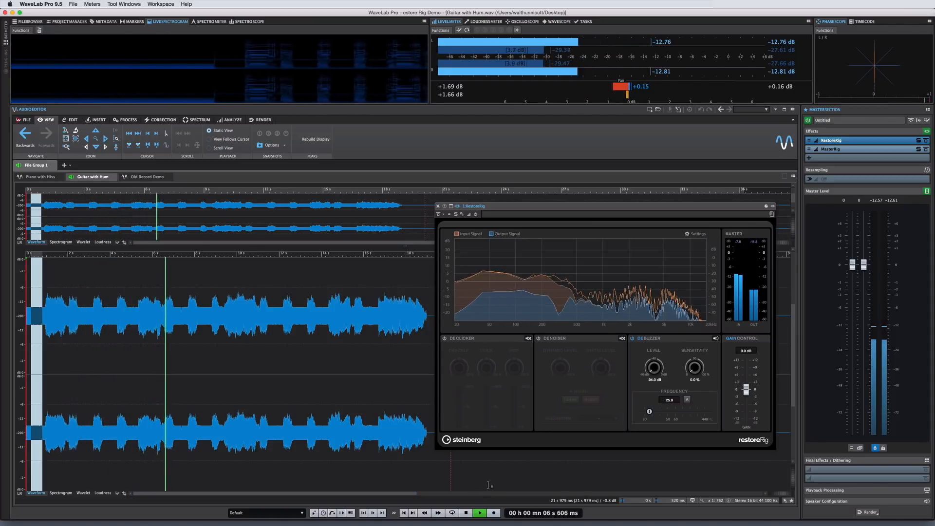
{"action": "left_click", "coordinate": [479, 515]}
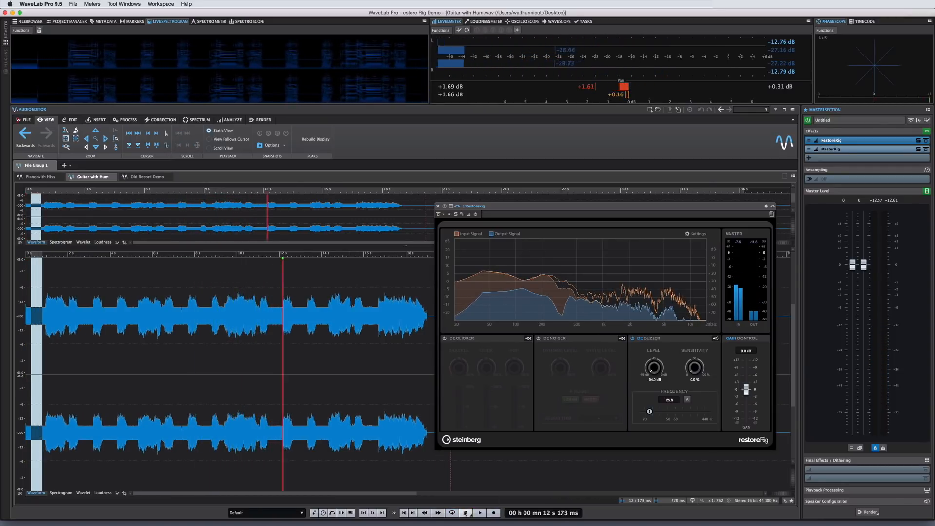
{"action": "left_click", "coordinate": [479, 512]}
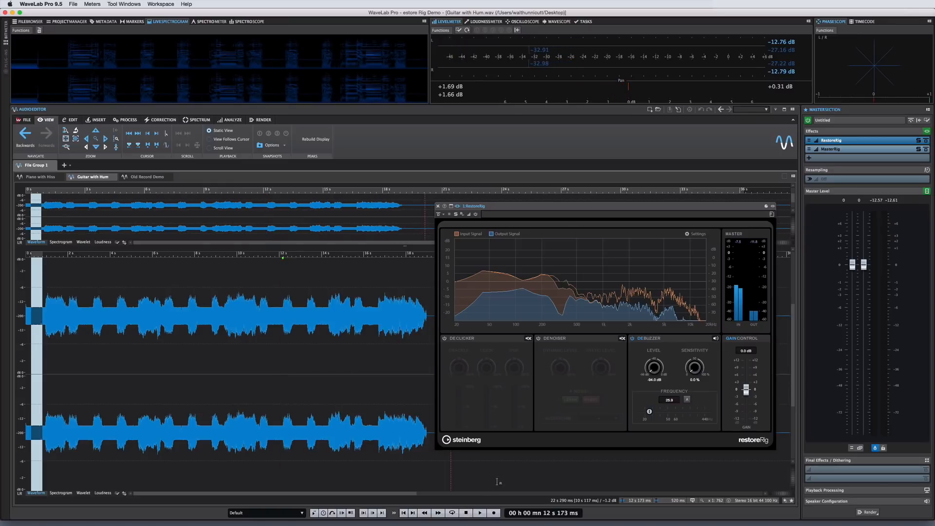
{"action": "left_click", "coordinate": [40, 177]}
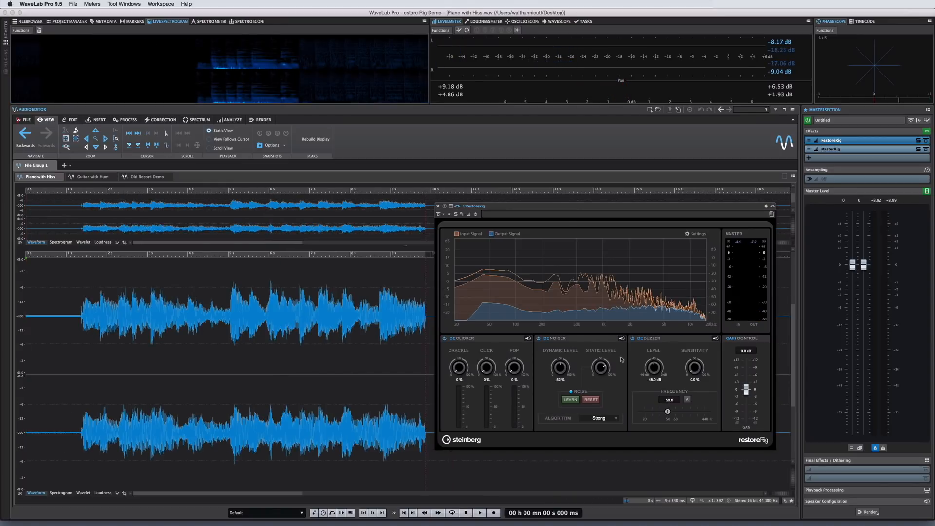
{"action": "mouse_move", "coordinate": [622, 338]}
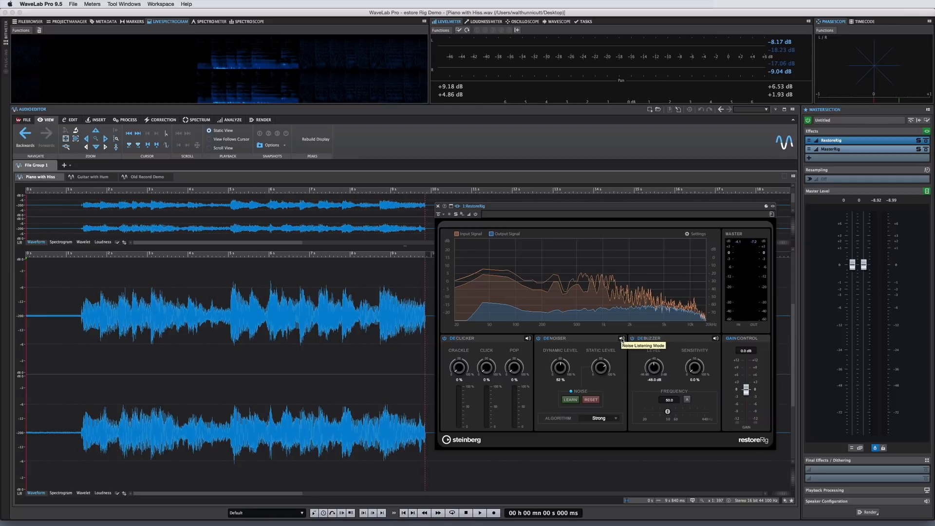